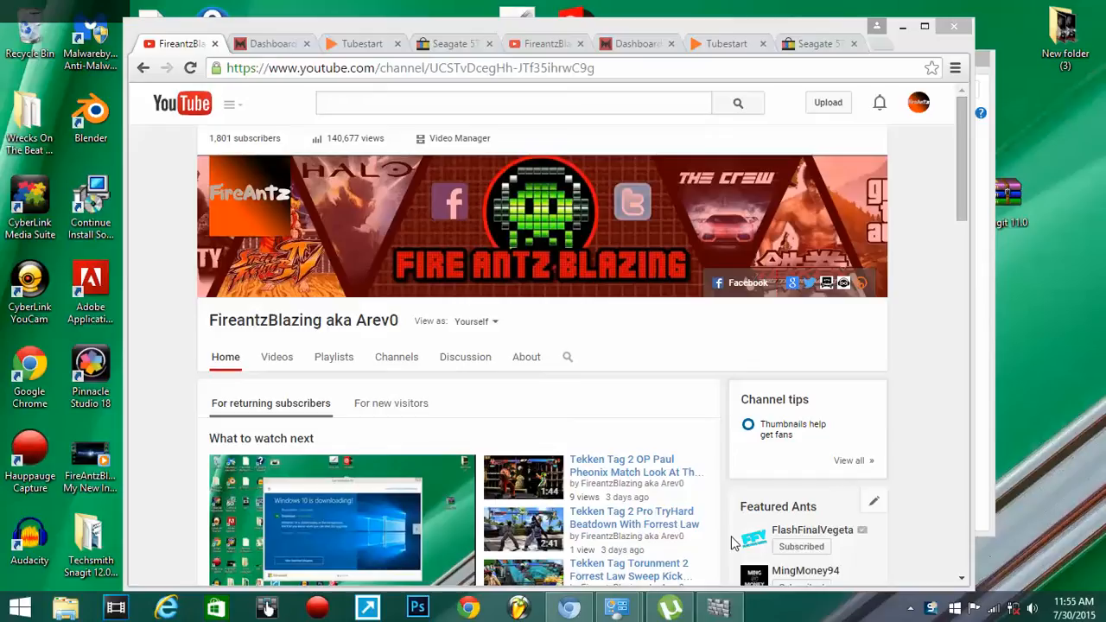
mouse_move(970, 292)
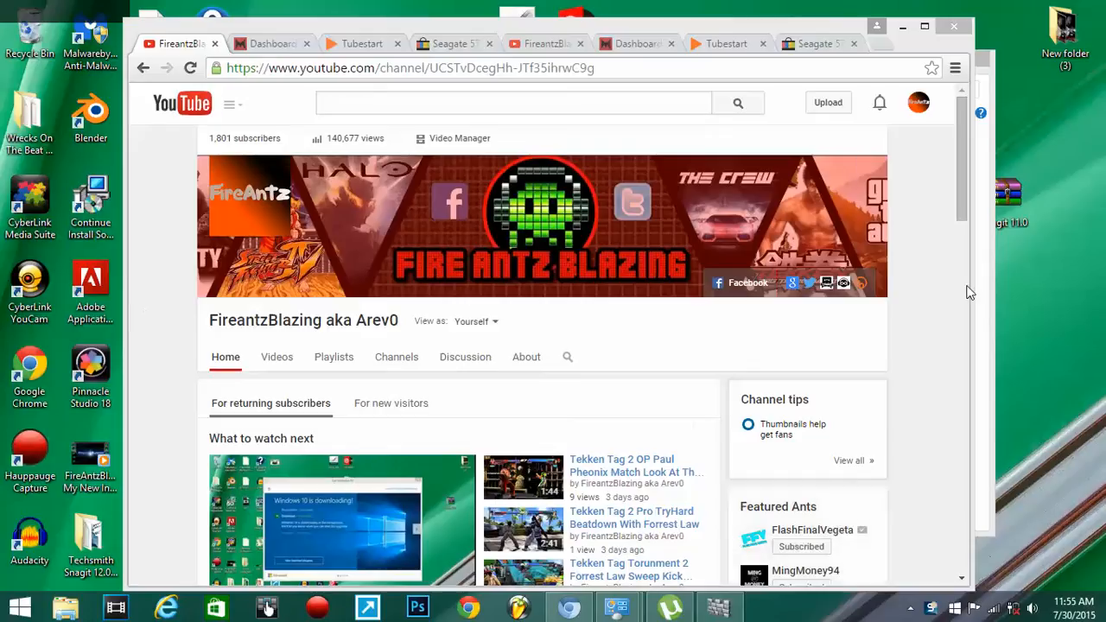
mouse_move(1009, 157)
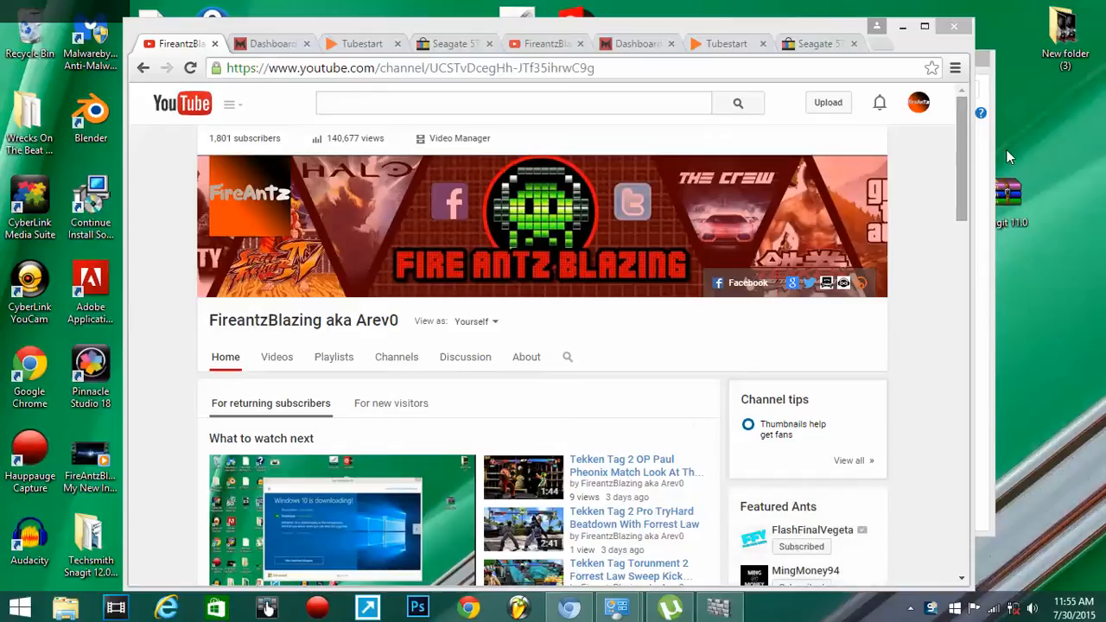
mouse_move(765, 238)
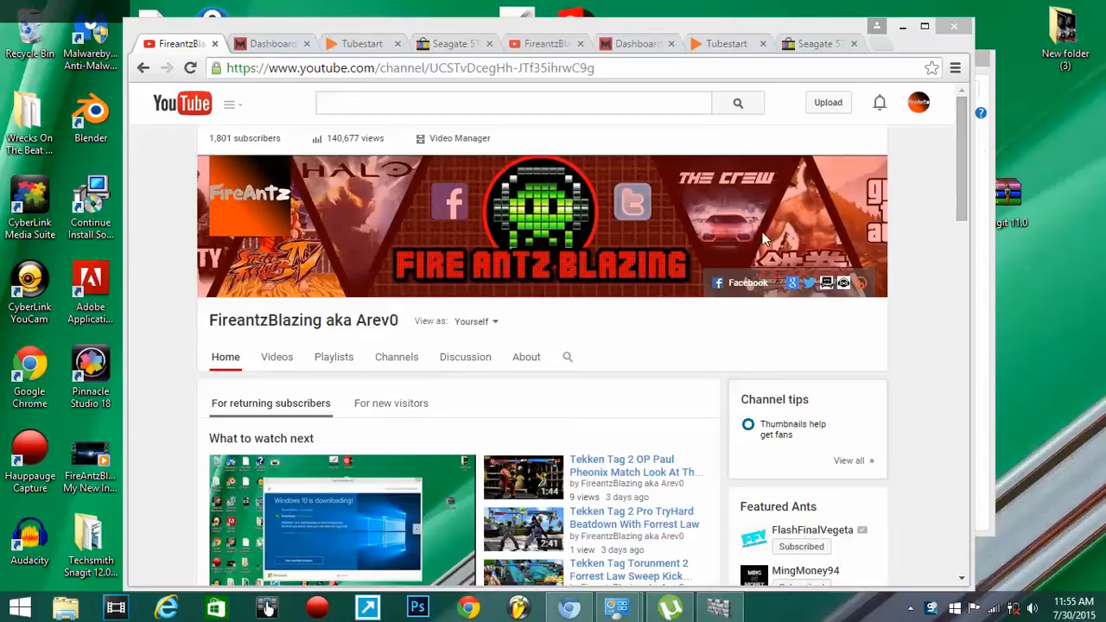
mouse_move(1054, 198)
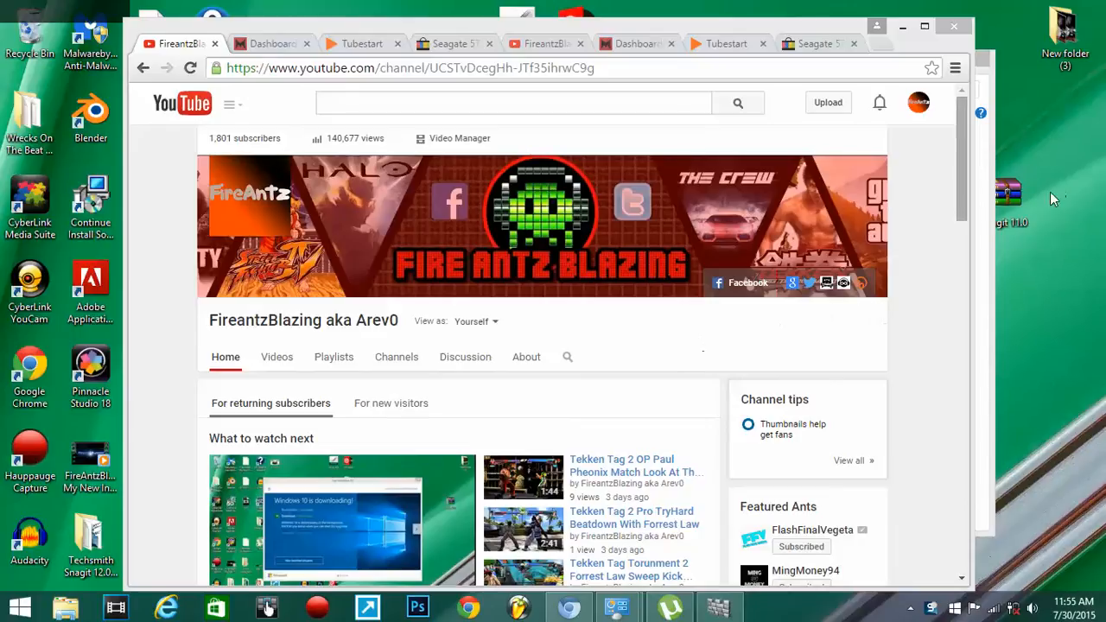
mouse_move(990, 184)
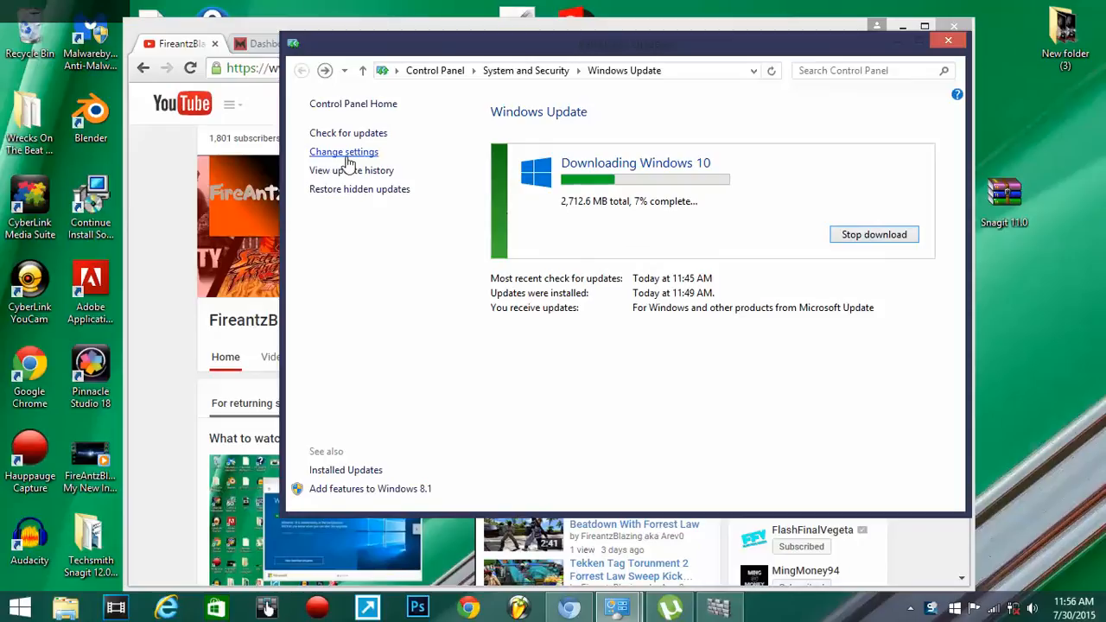
mouse_move(419, 176)
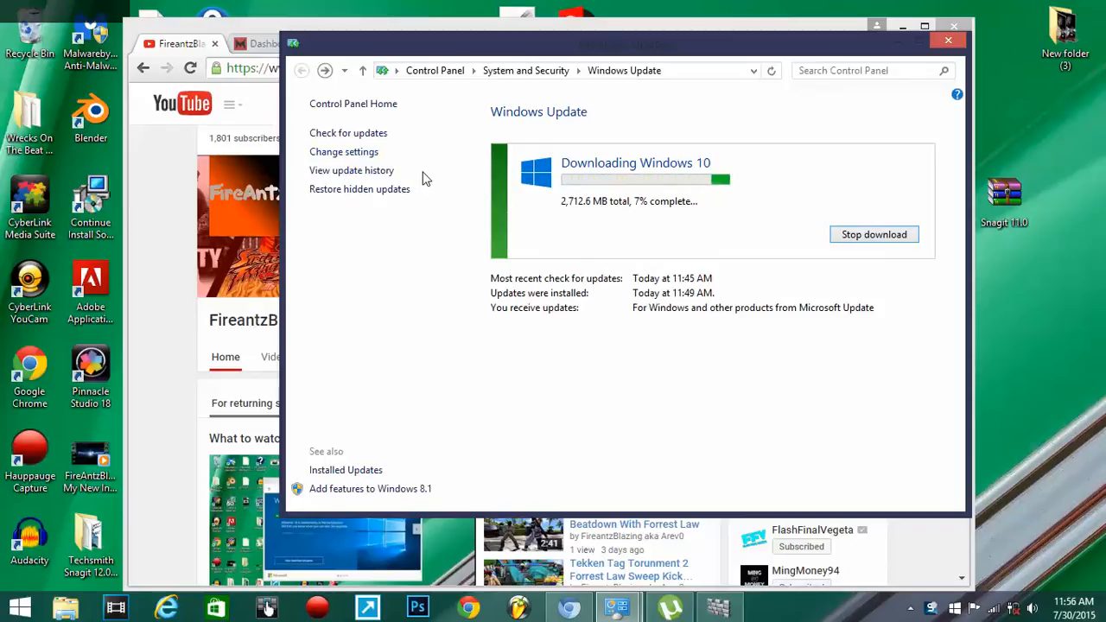
mouse_move(352, 203)
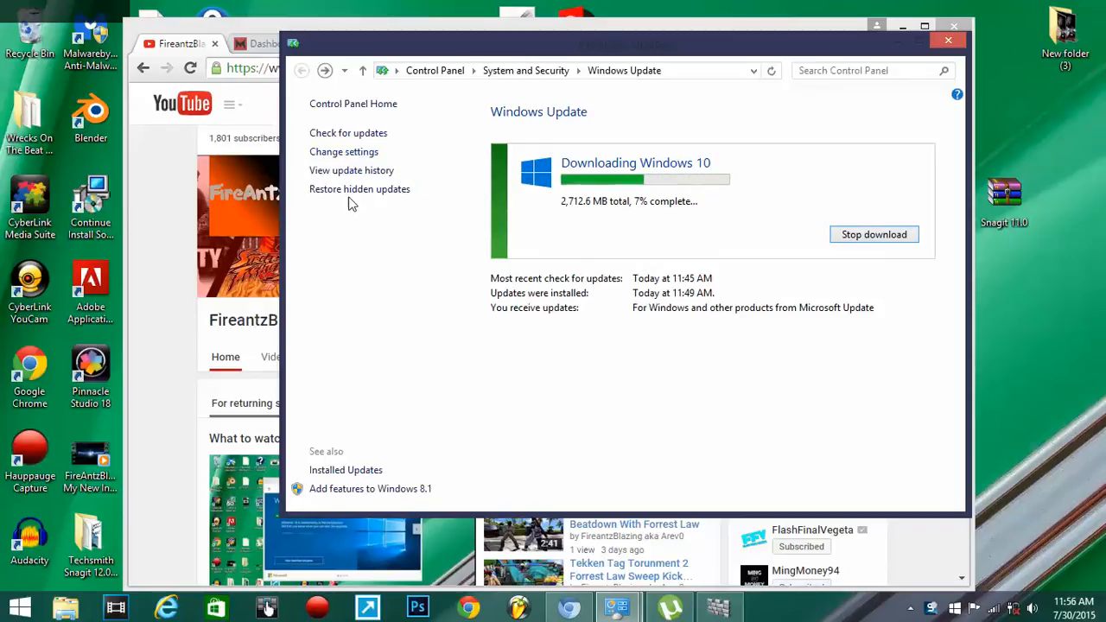
View the Windows Update history listing failed and canceled Windows 10 Home upgrades
click(352, 170)
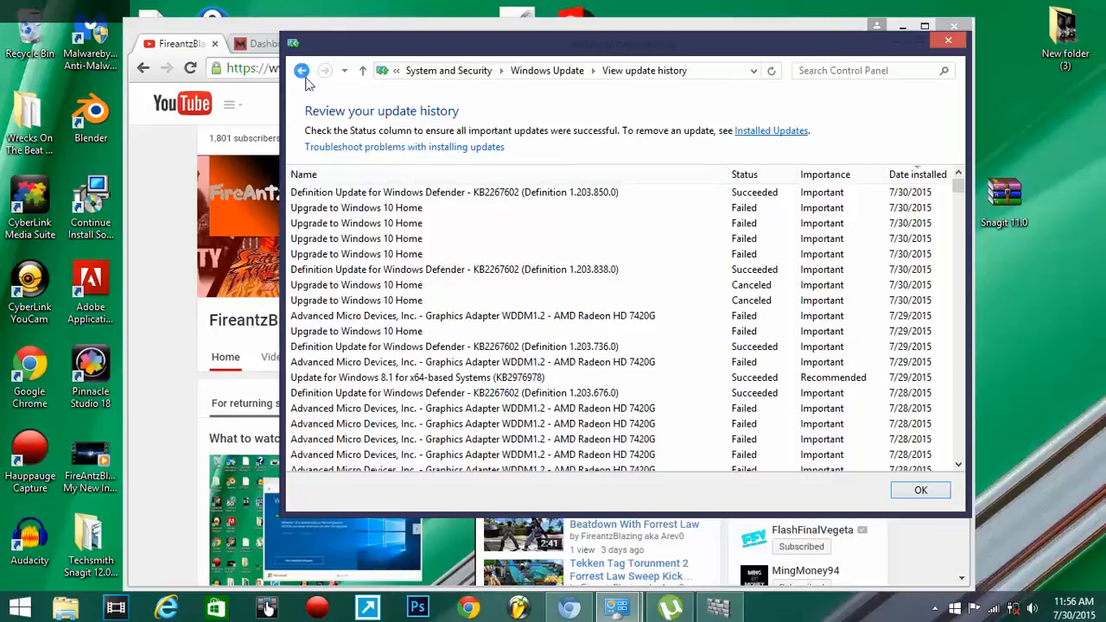
Return to the Windows Update overview and open its Change settings page
click(301, 70)
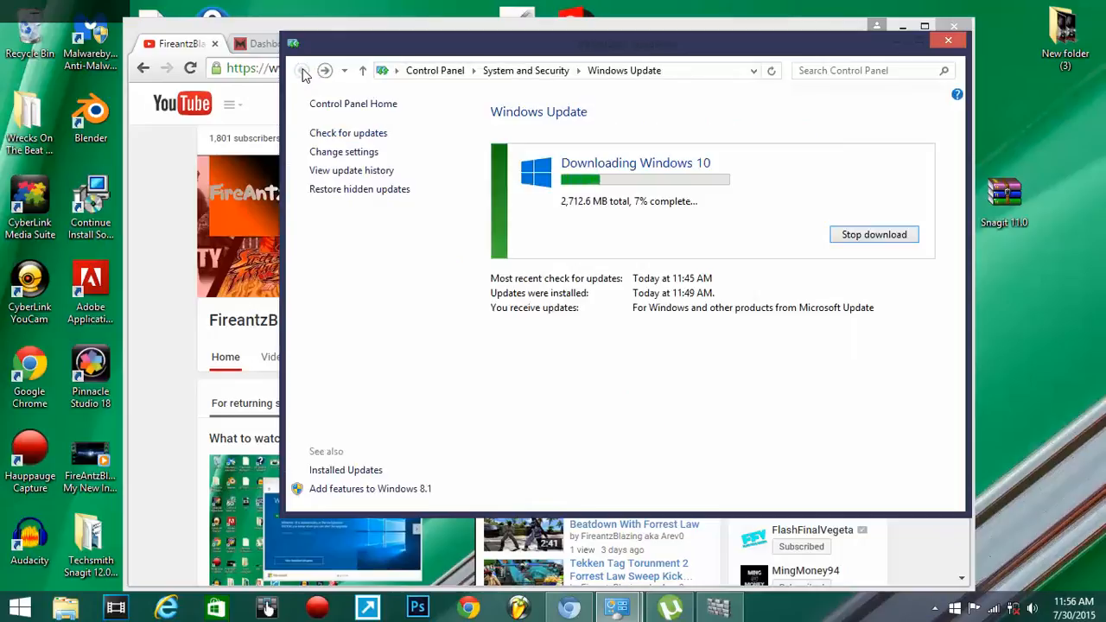
mouse_move(546, 264)
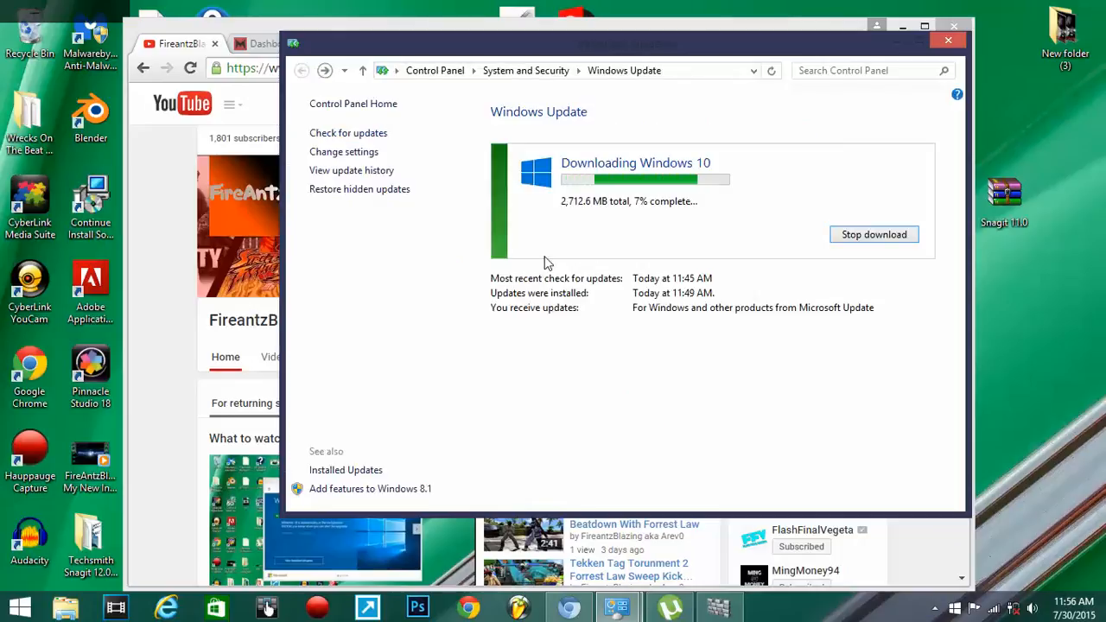
mouse_move(344, 152)
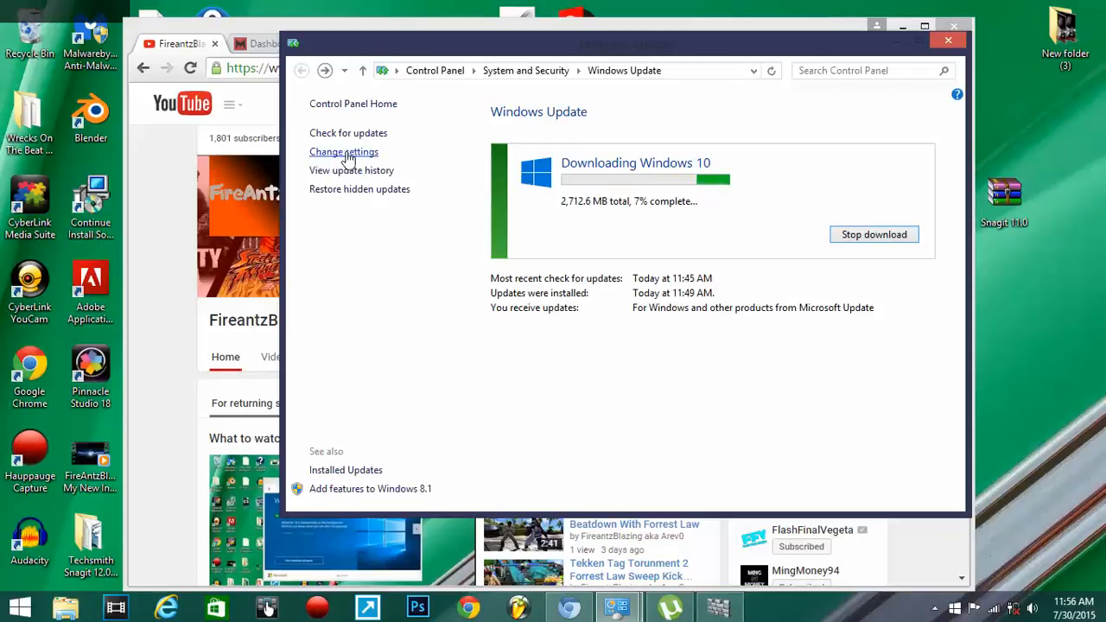
click(344, 151)
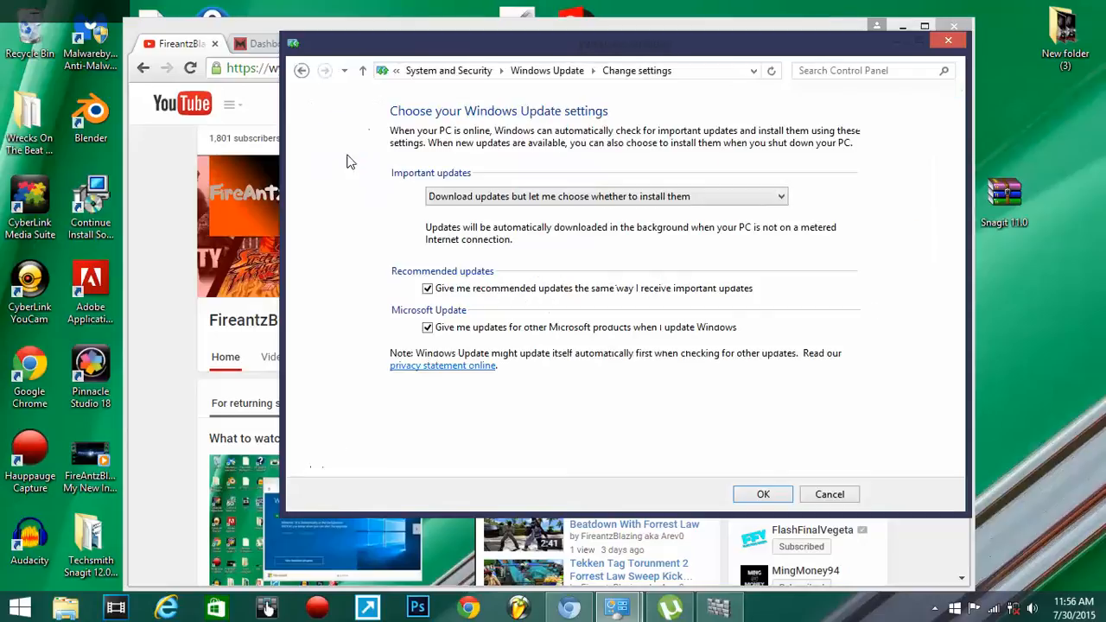
mouse_move(409, 163)
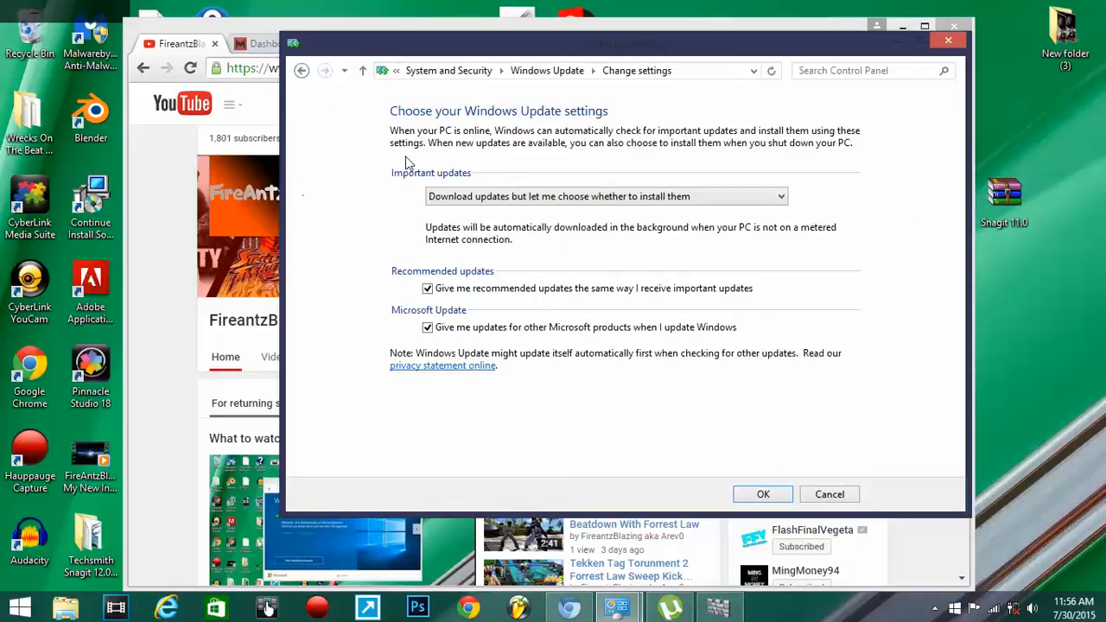
mouse_move(788, 210)
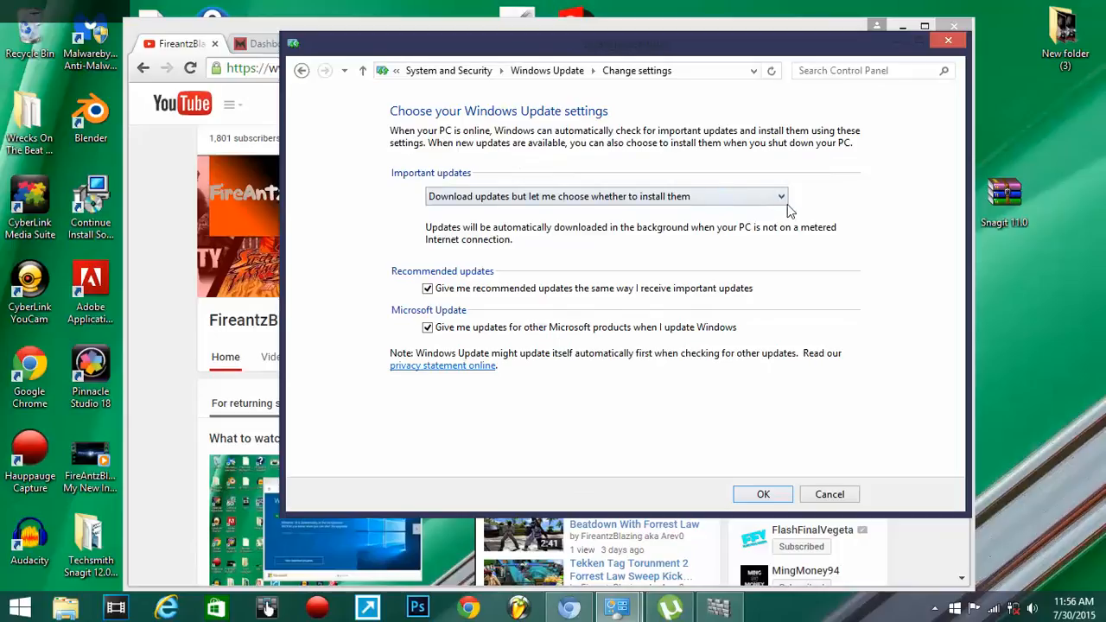
Expand the Important updates dropdown to list the update-handling choices
click(776, 196)
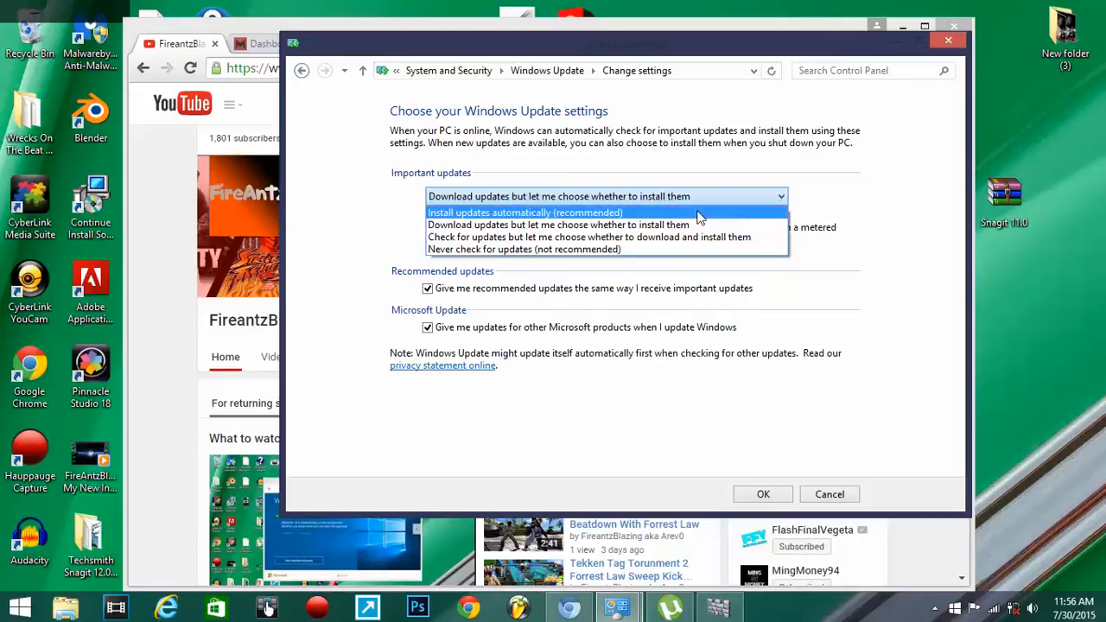
mouse_move(710, 217)
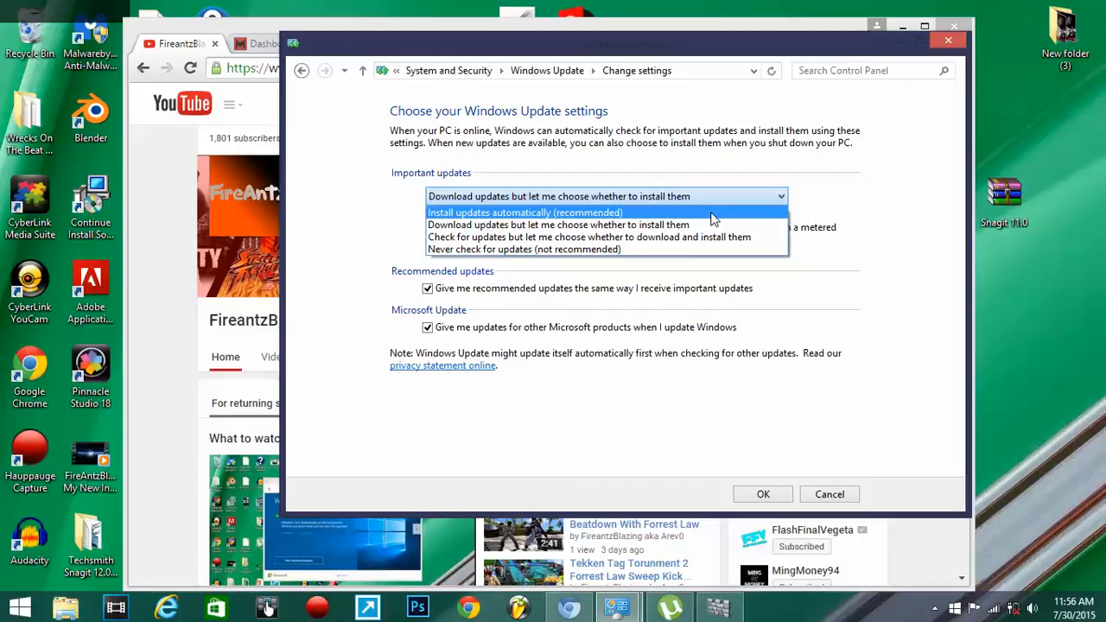
mouse_move(738, 207)
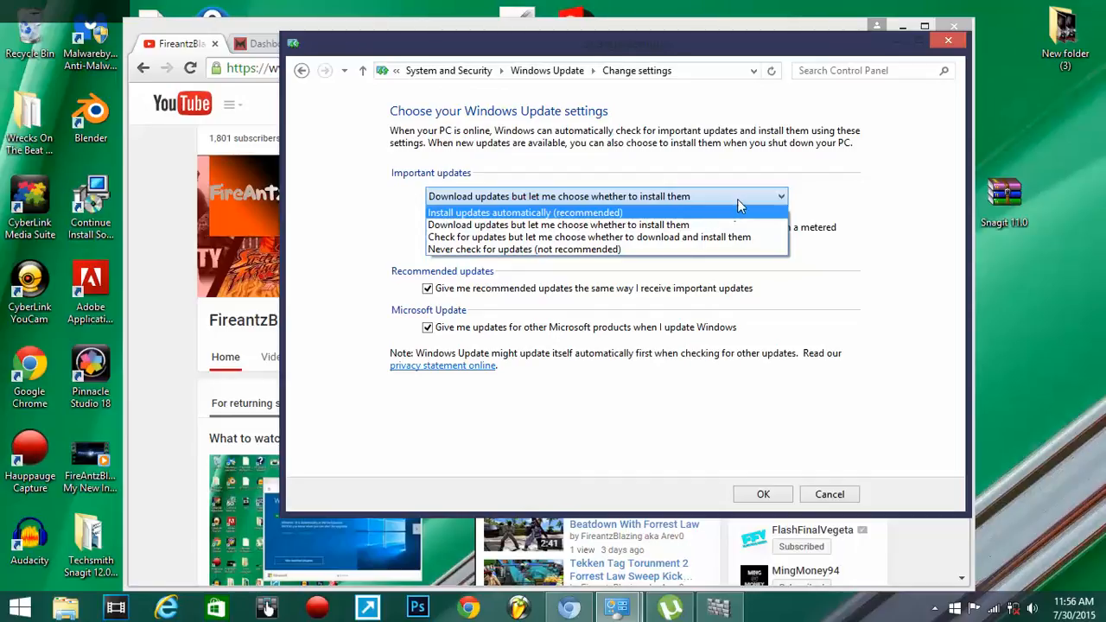
mouse_move(743, 220)
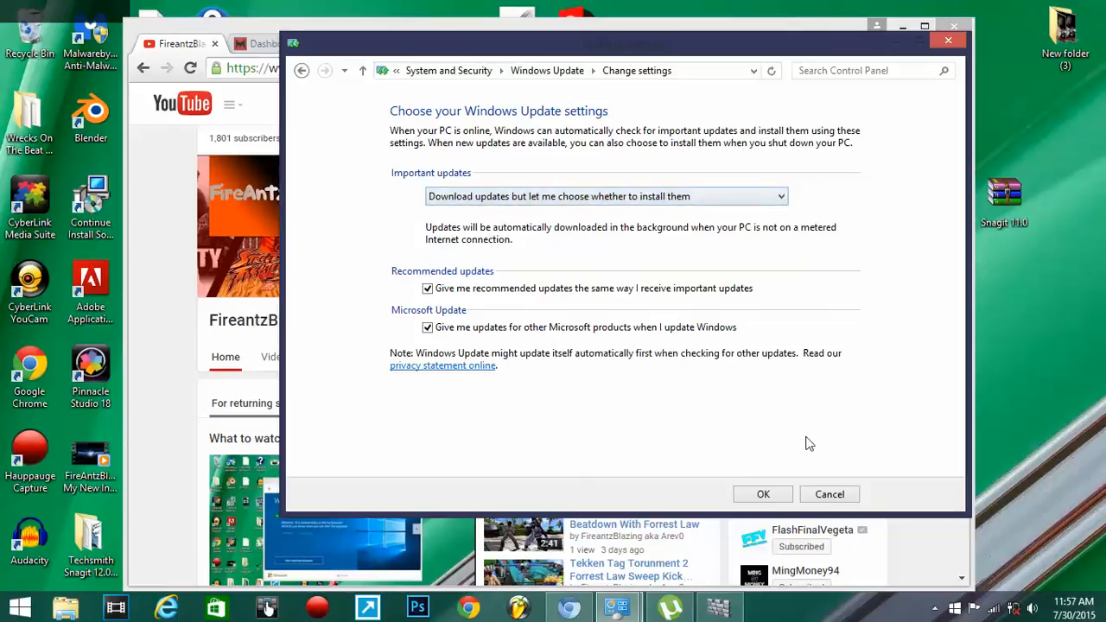
mouse_move(763, 494)
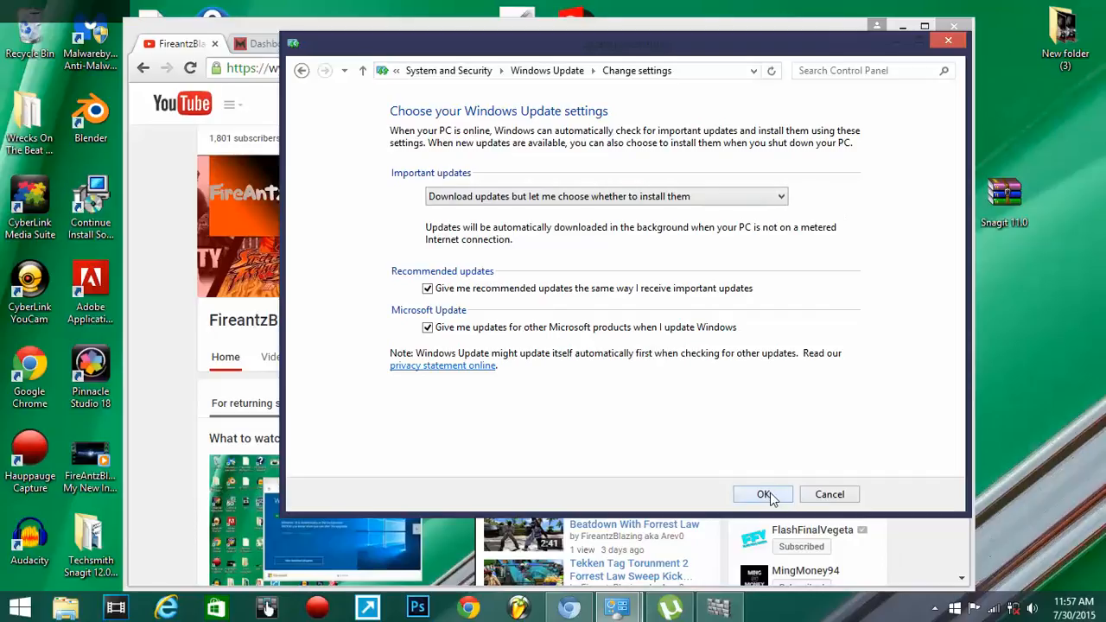